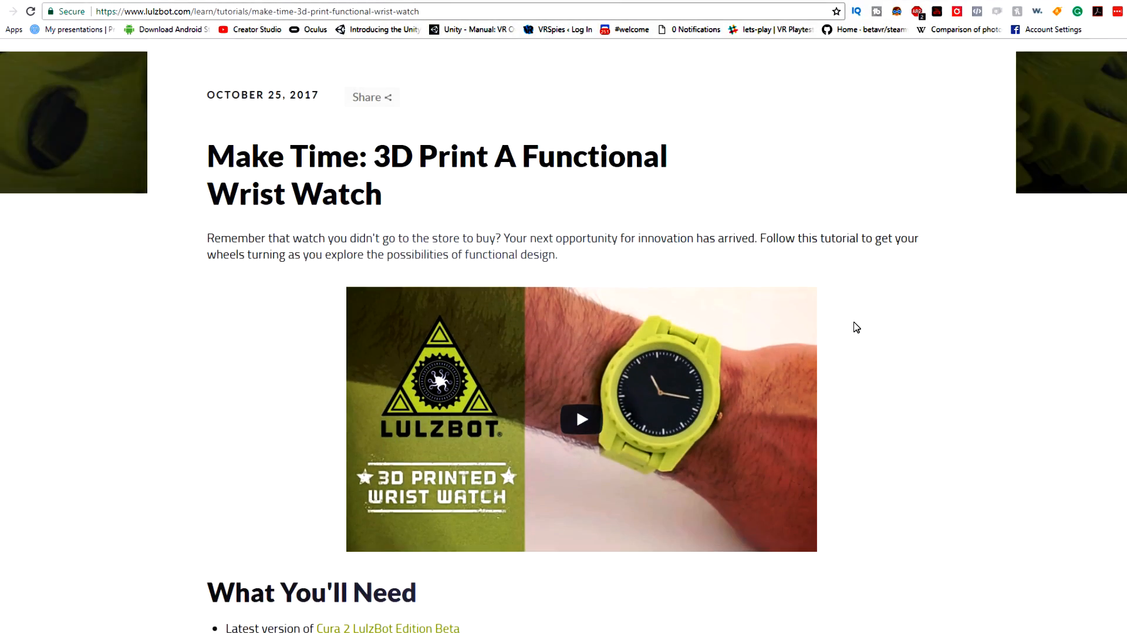
pyautogui.scroll(-3)
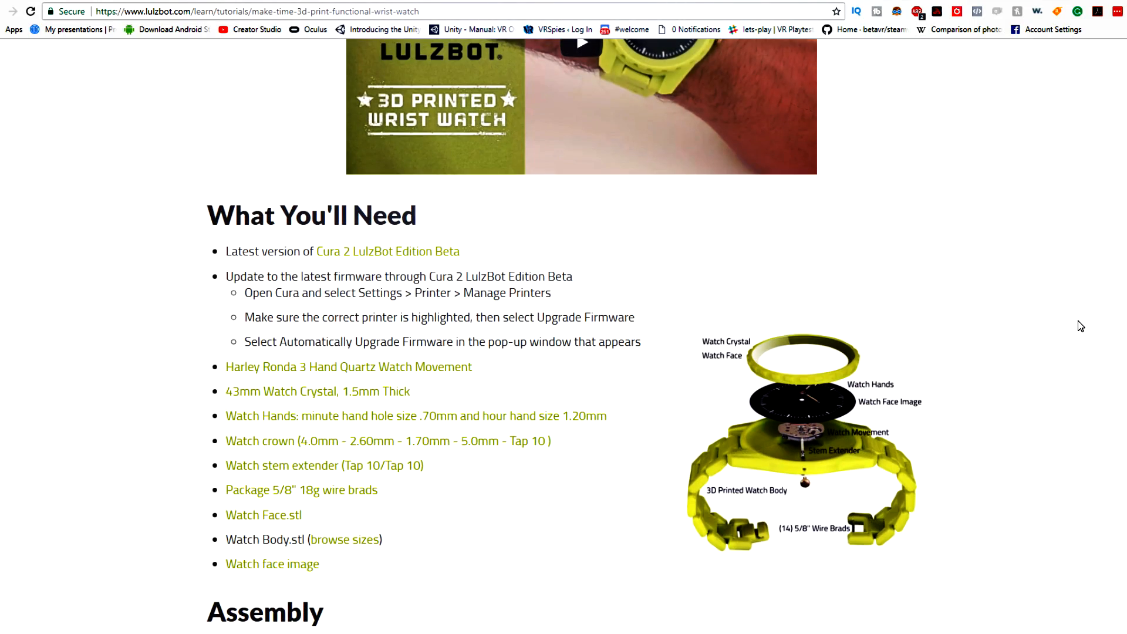
pyautogui.scroll(-3)
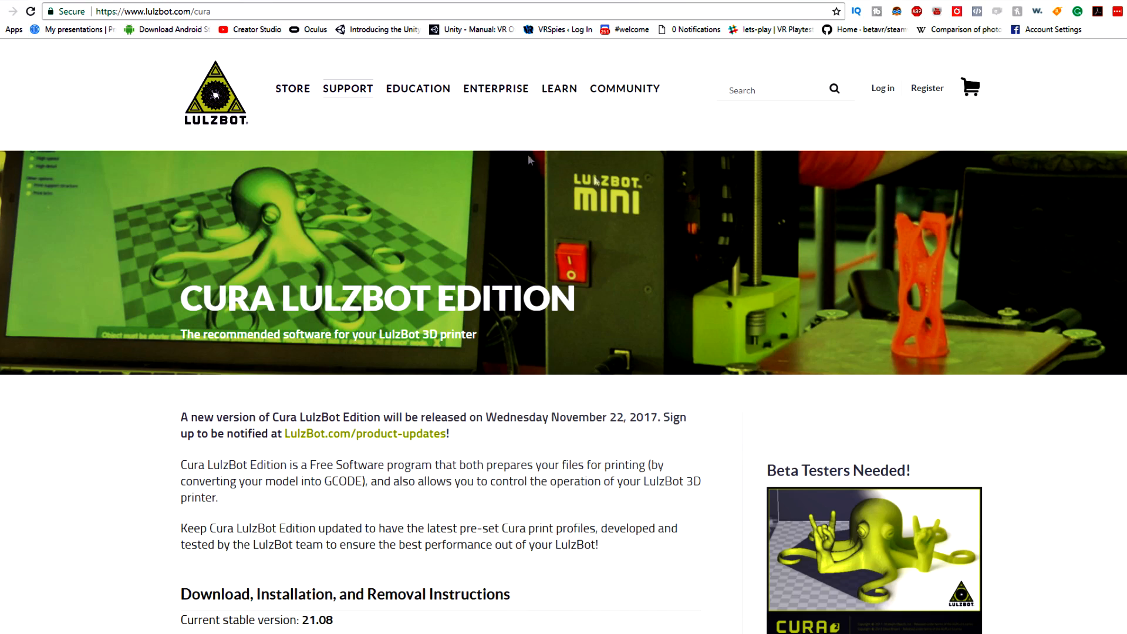
pyautogui.scroll(-3)
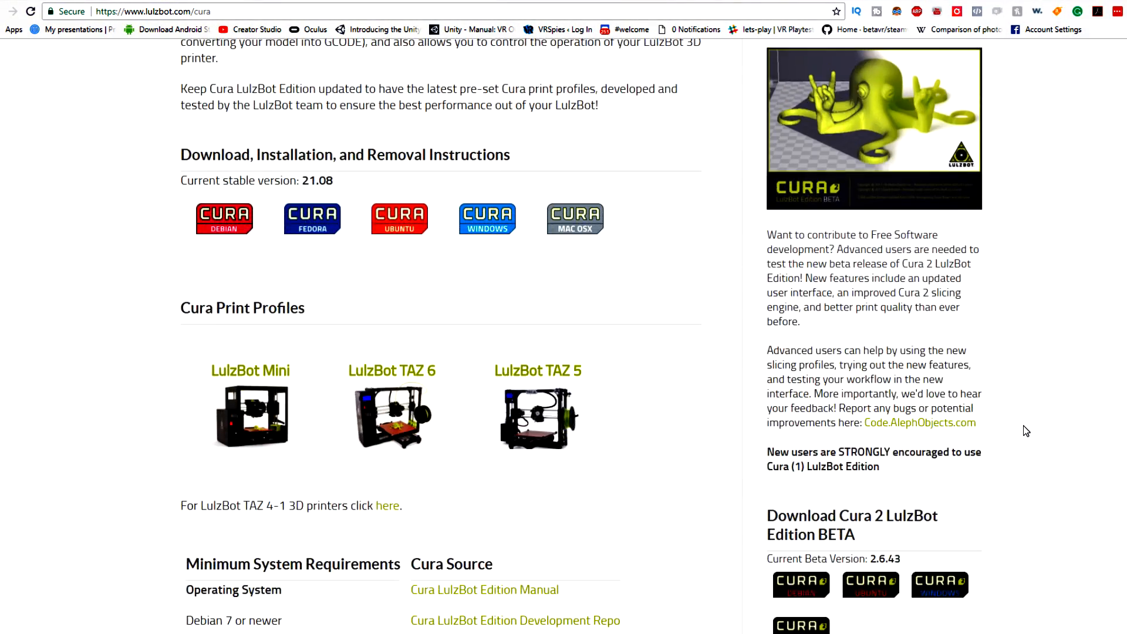
pyautogui.scroll(-3)
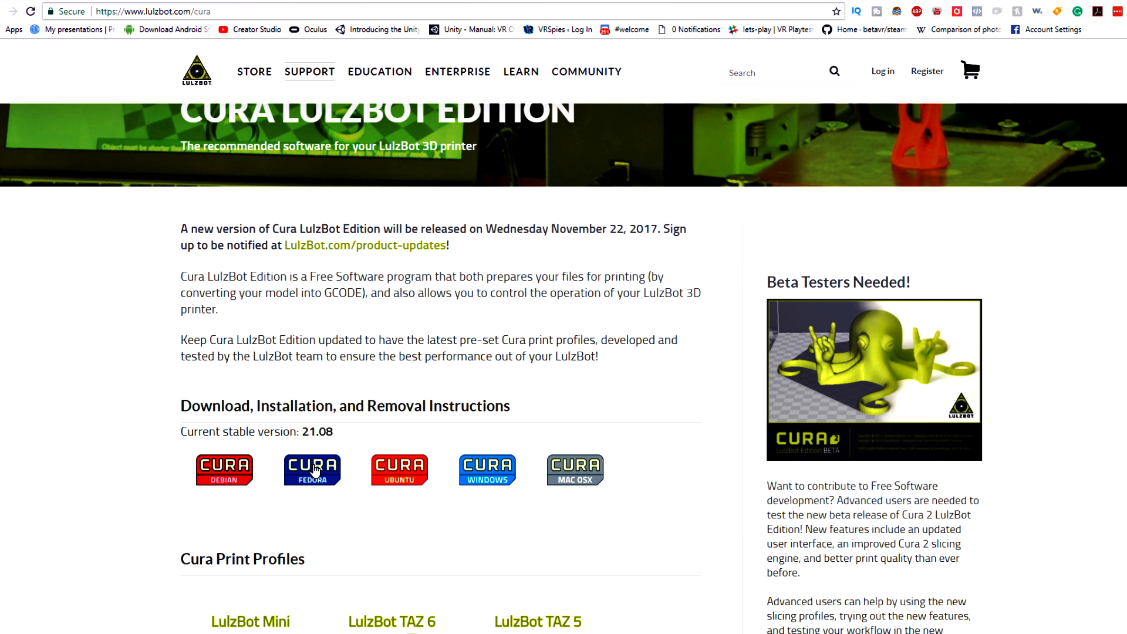
pyautogui.scroll(-3)
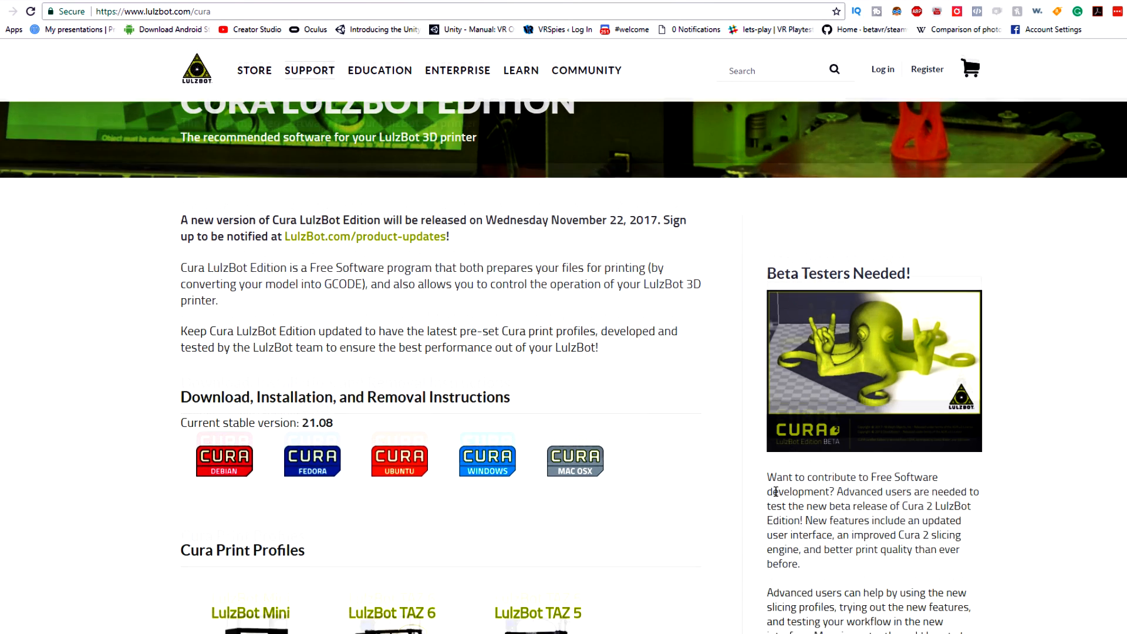
pyautogui.scroll(-3)
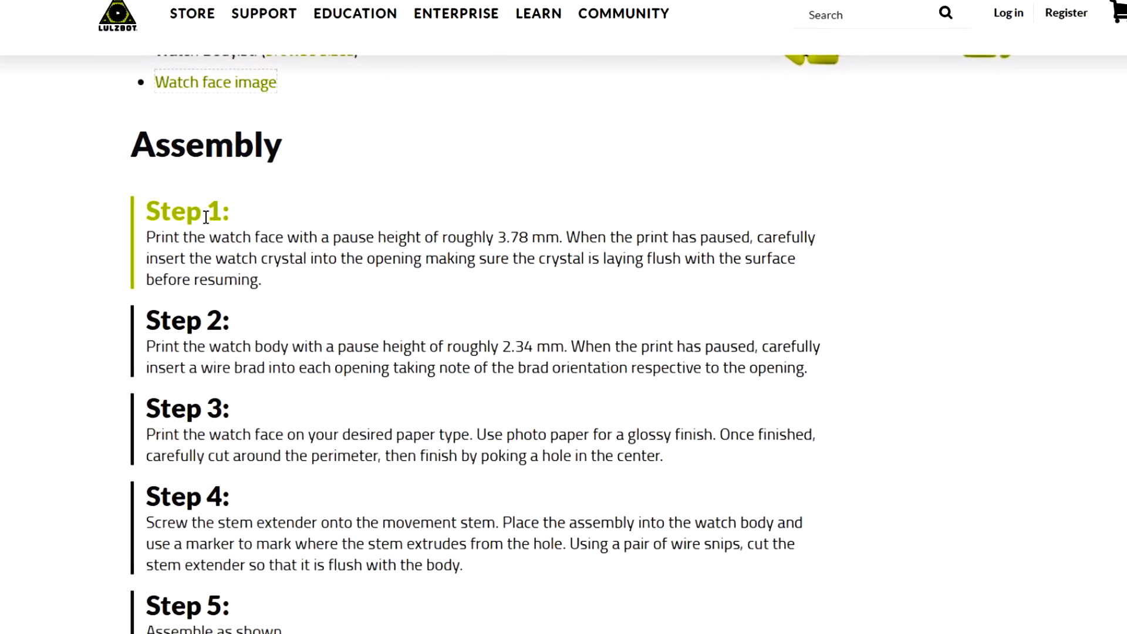
pyautogui.scroll(-3)
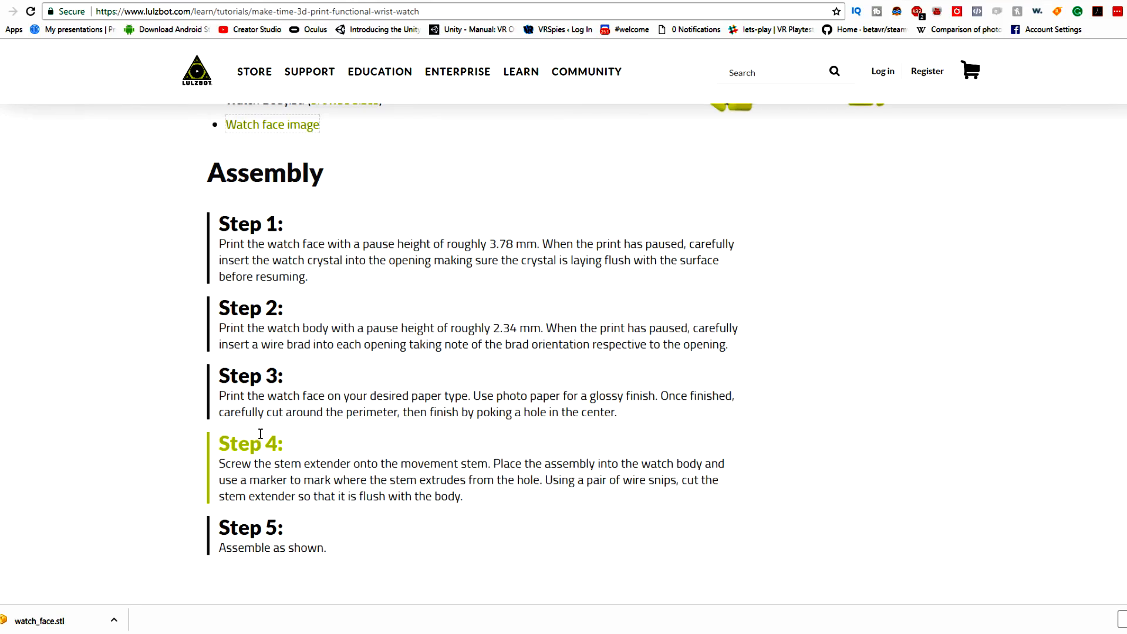
pyautogui.scroll(-3)
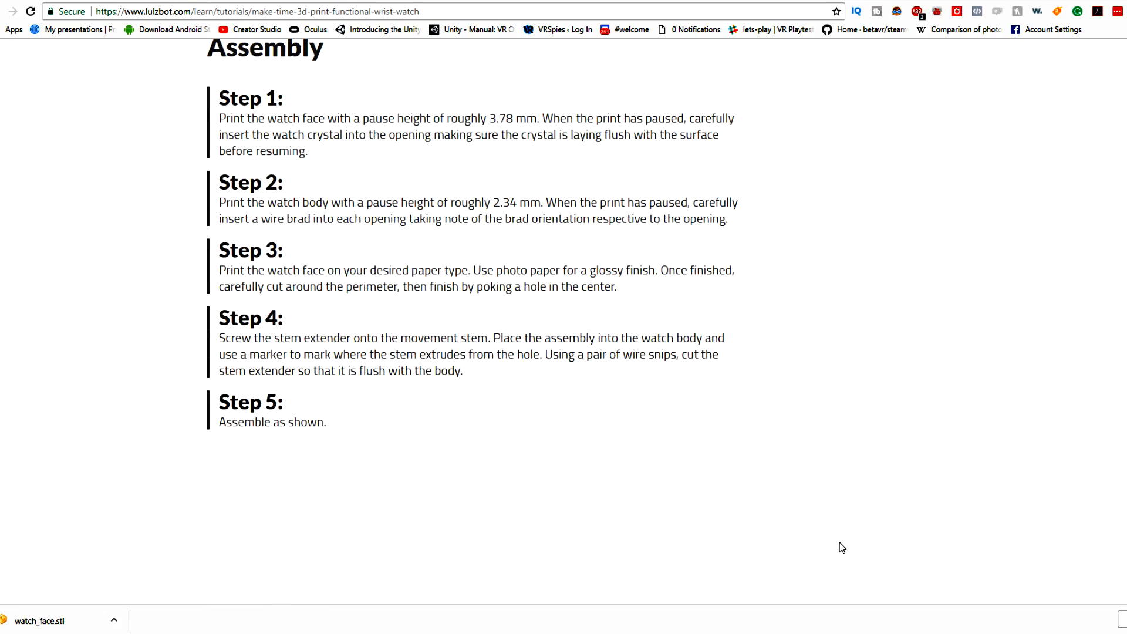
pyautogui.scroll(-3)
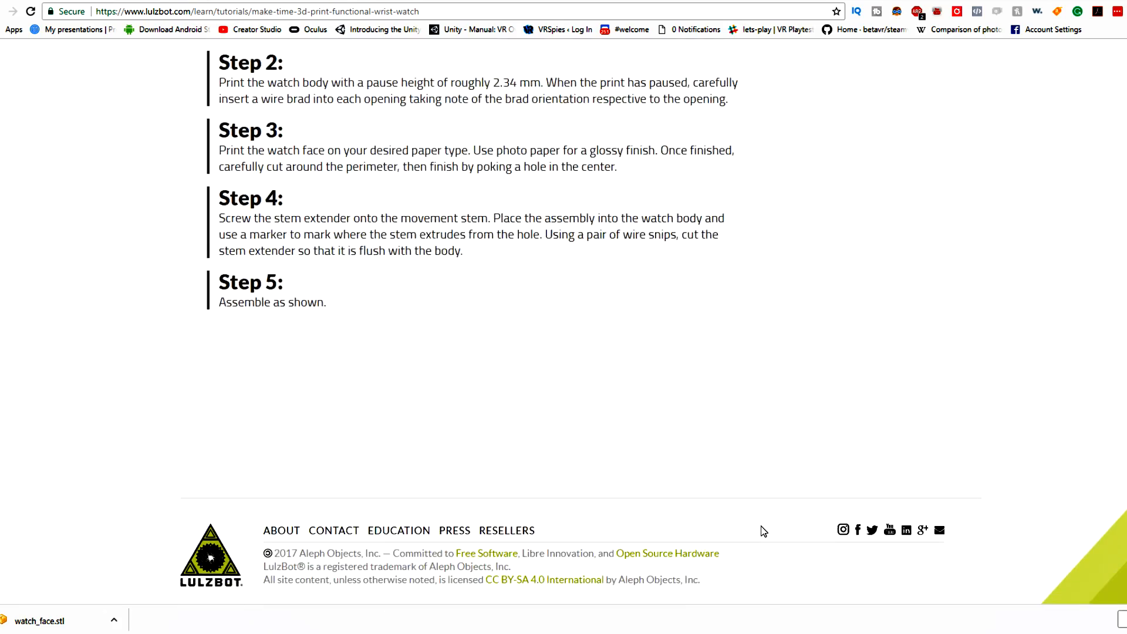